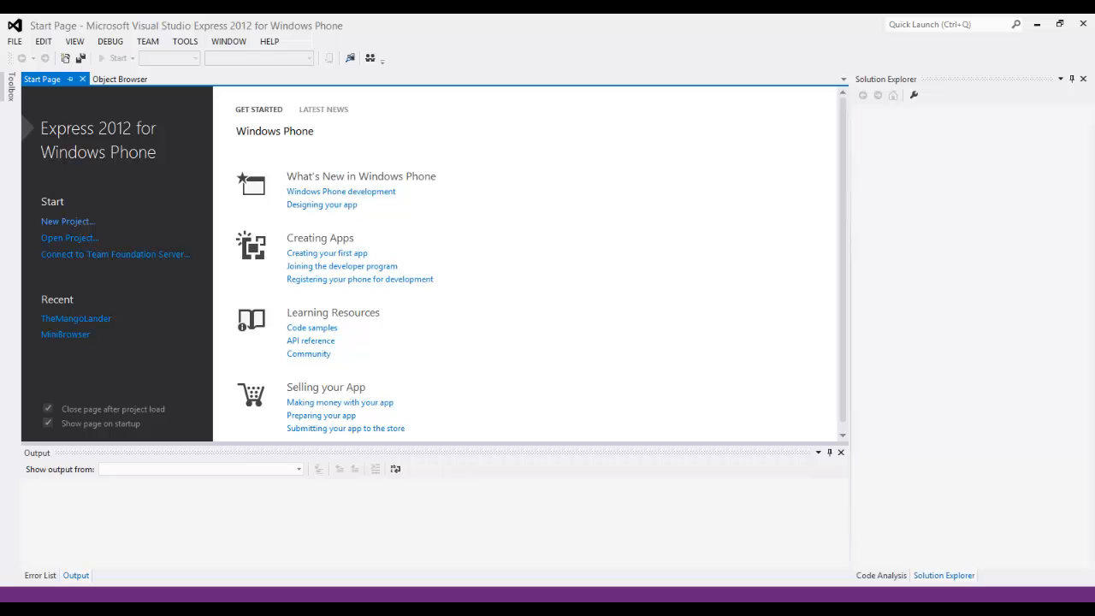
# Step: Start a new project from the Start Page
pyautogui.click(69, 220)
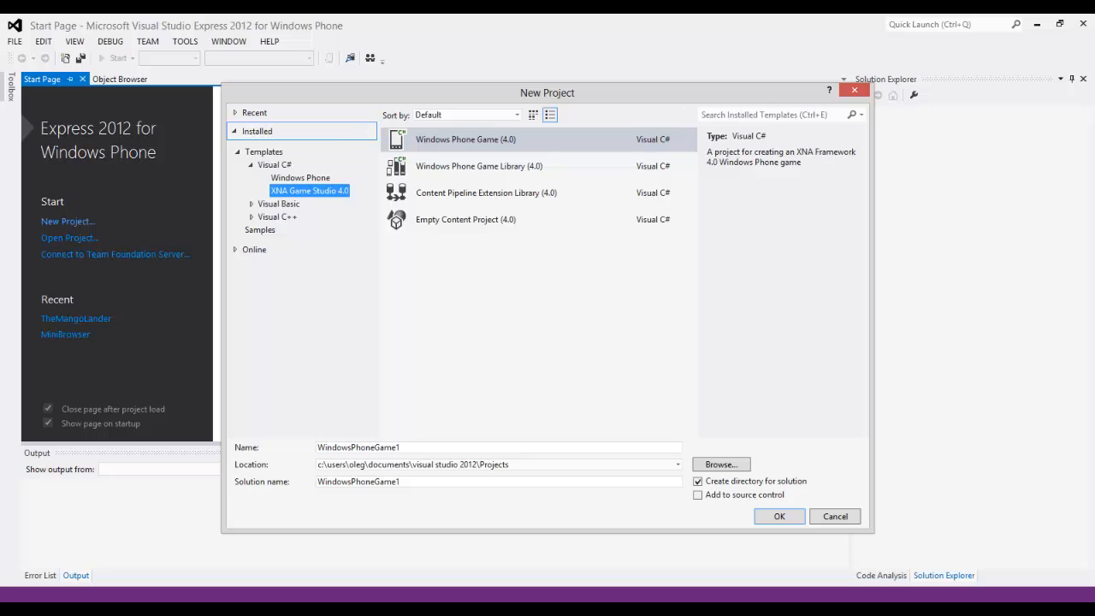
# Step: Name the project OlegLander and create it
pyautogui.click(465, 139)
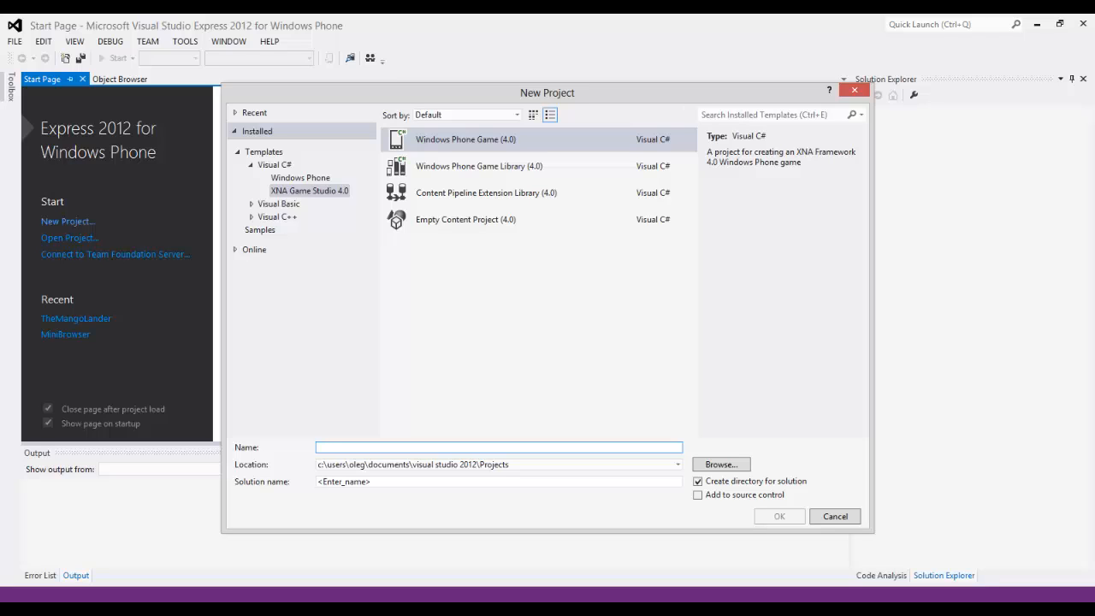
pyautogui.write('OlegLander')
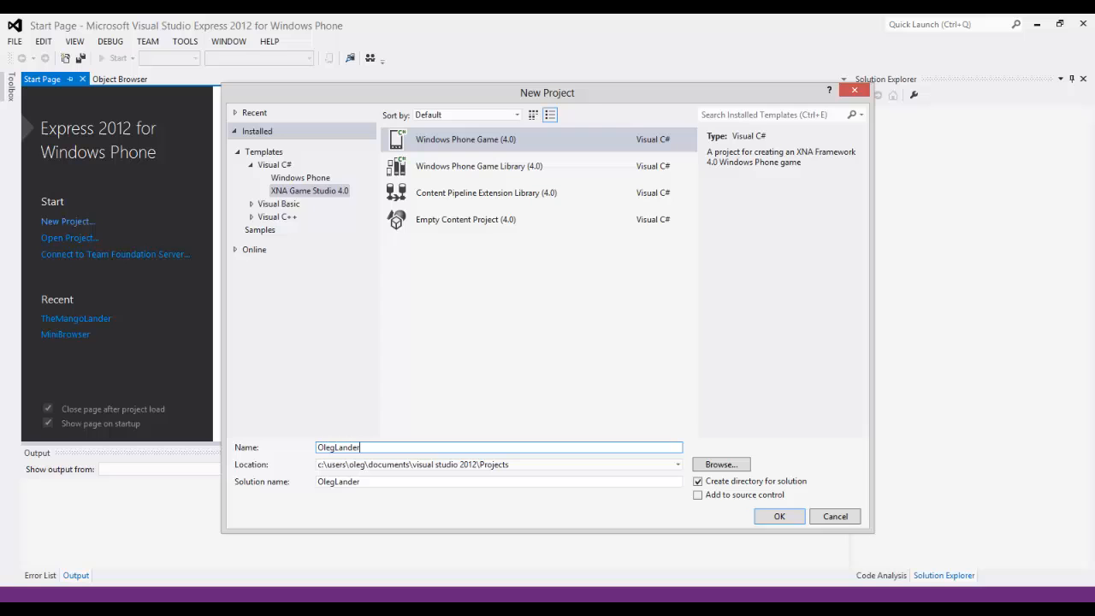
pyautogui.click(779, 516)
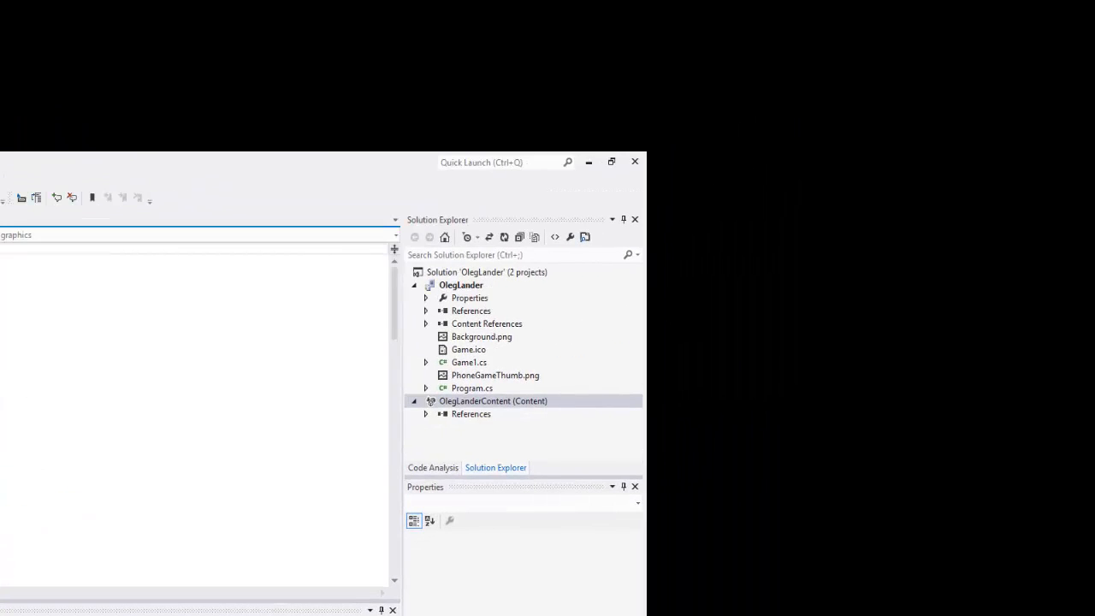
# Step: Browse Program.cs, Game1.cs, Content References and the Properties folder in Solution Explorer
pyautogui.click(473, 387)
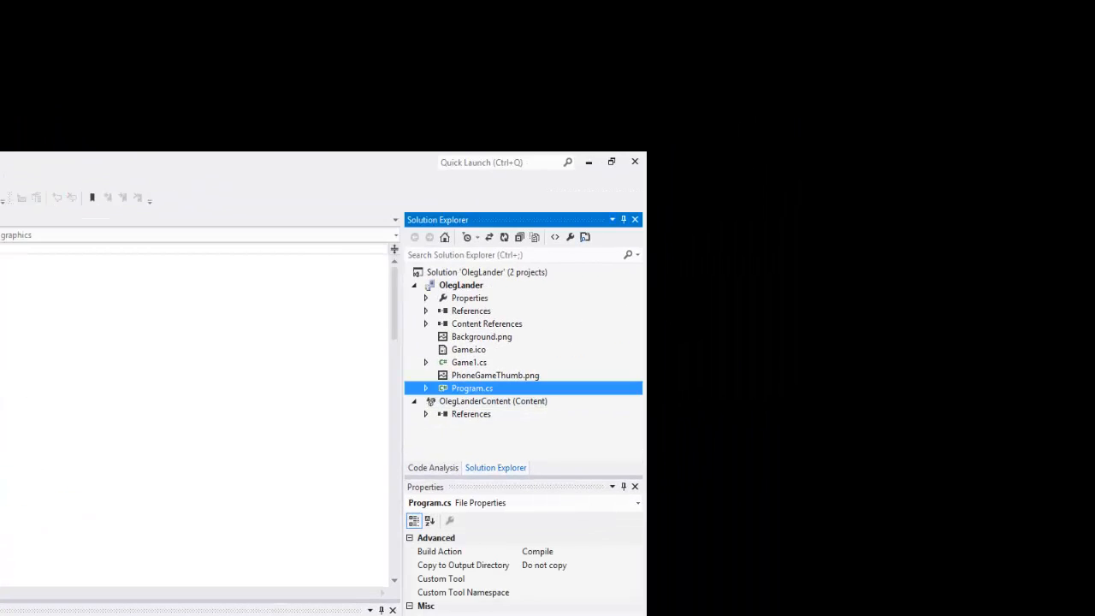
pyautogui.click(468, 363)
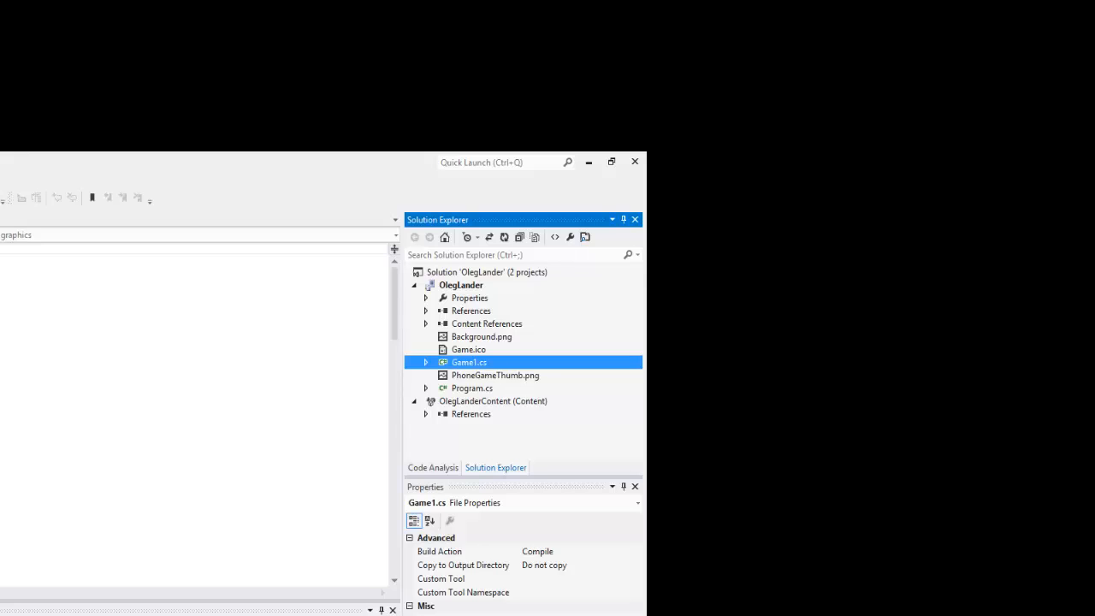
pyautogui.click(486, 324)
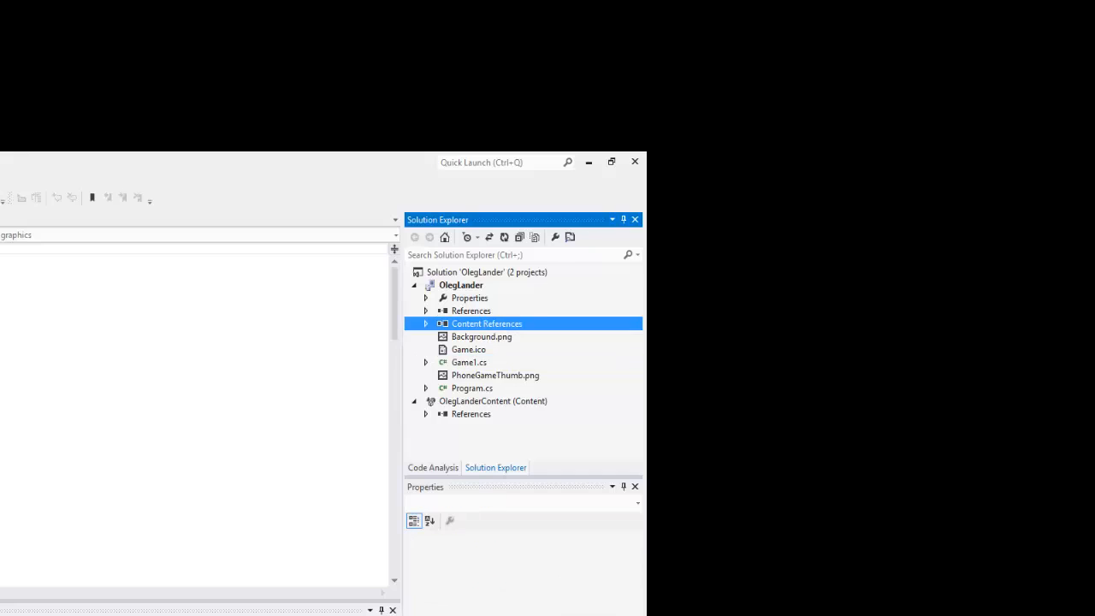
pyautogui.click(426, 323)
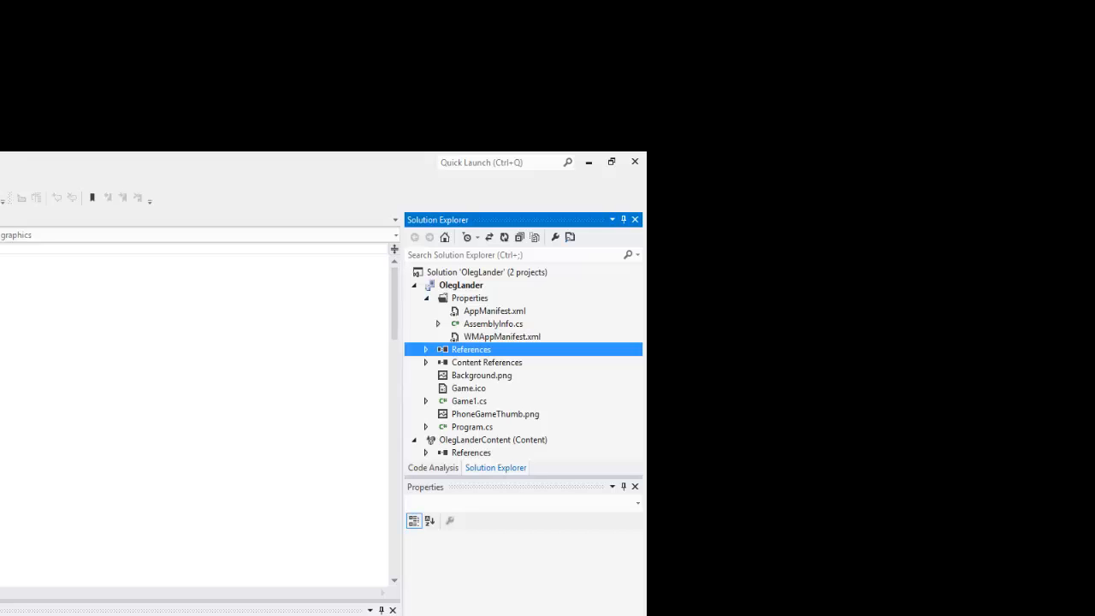
pyautogui.click(426, 298)
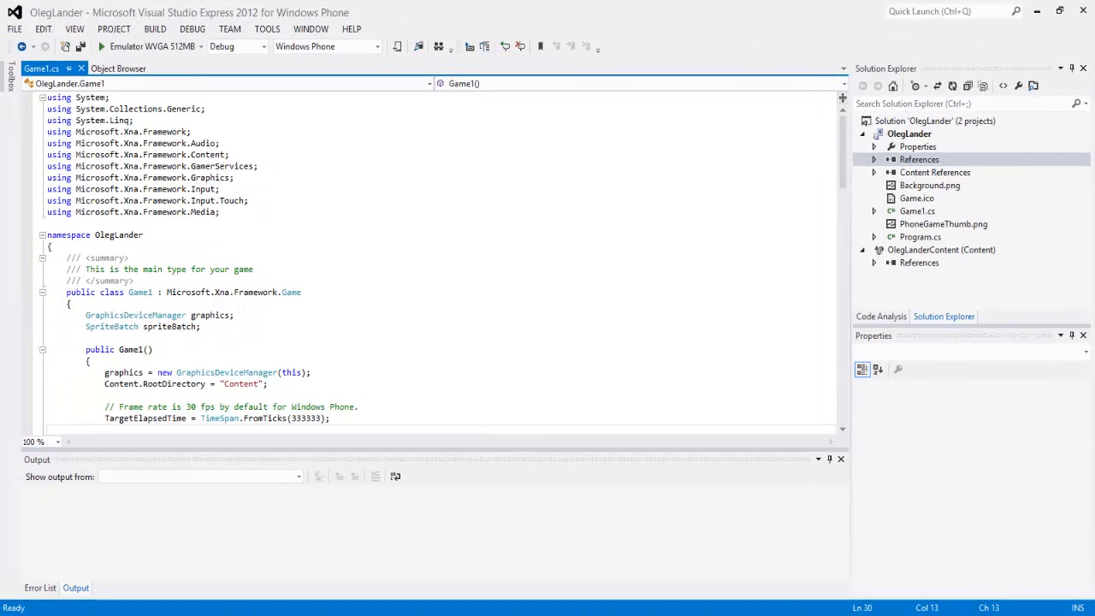
pyautogui.click(917, 212)
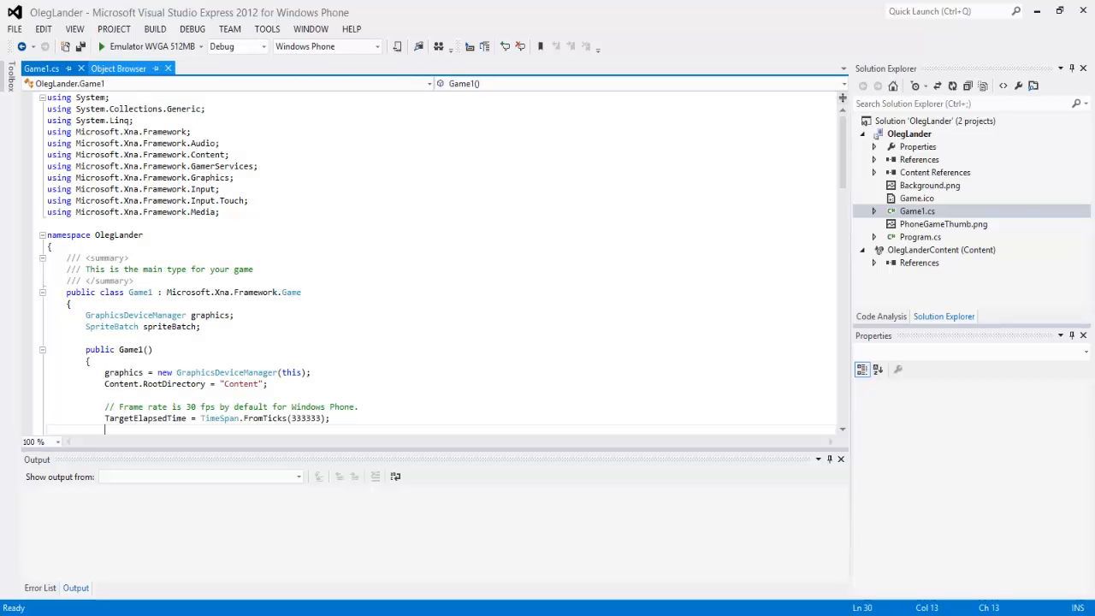
pyautogui.scroll(-3)
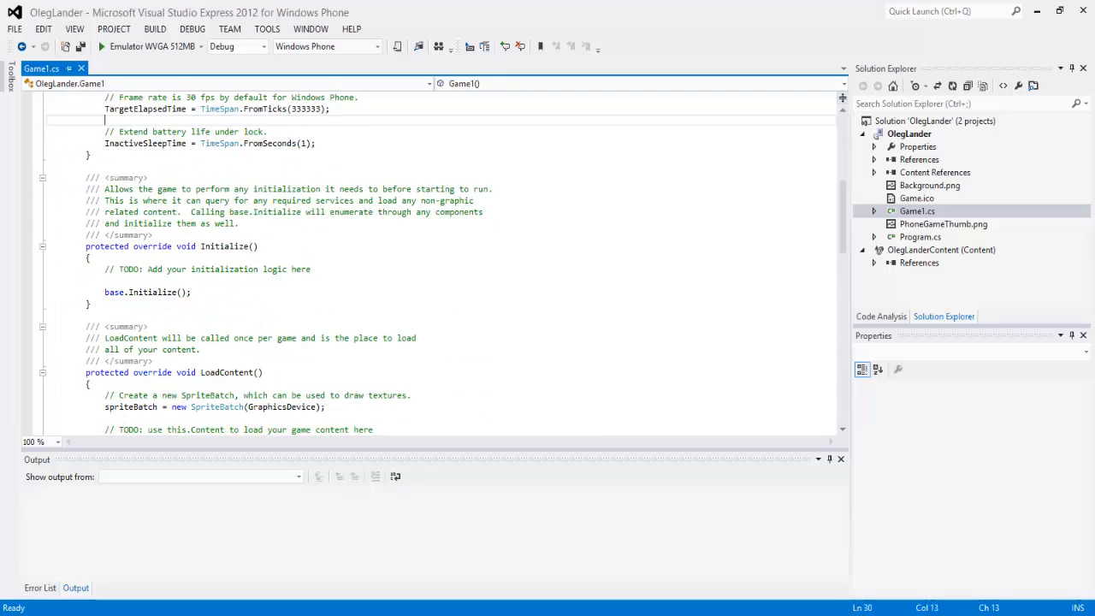
pyautogui.scroll(-3)
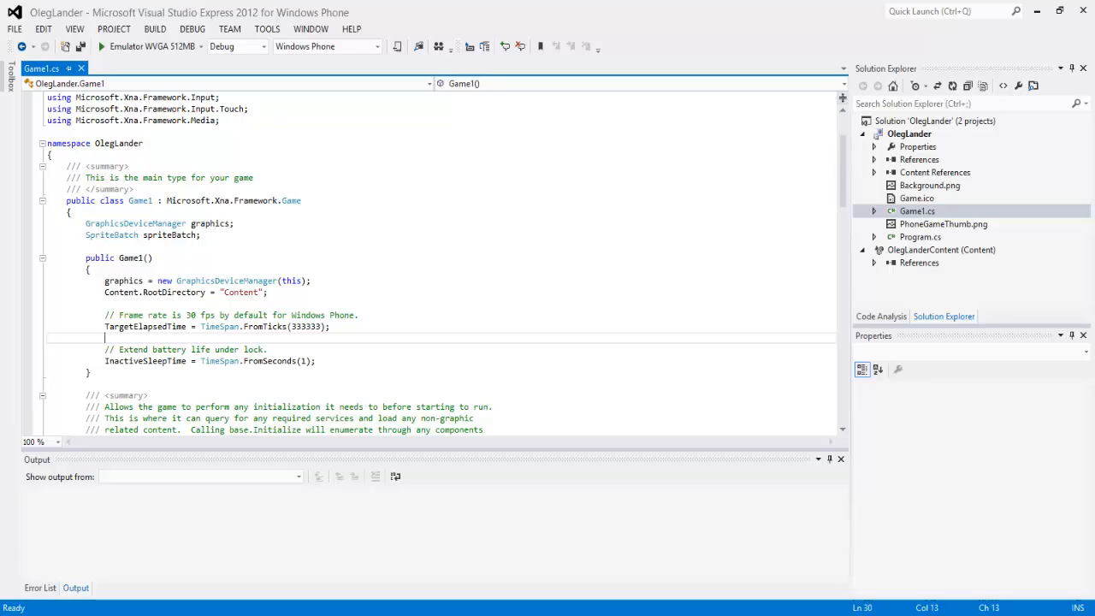
pyautogui.scroll(-3)
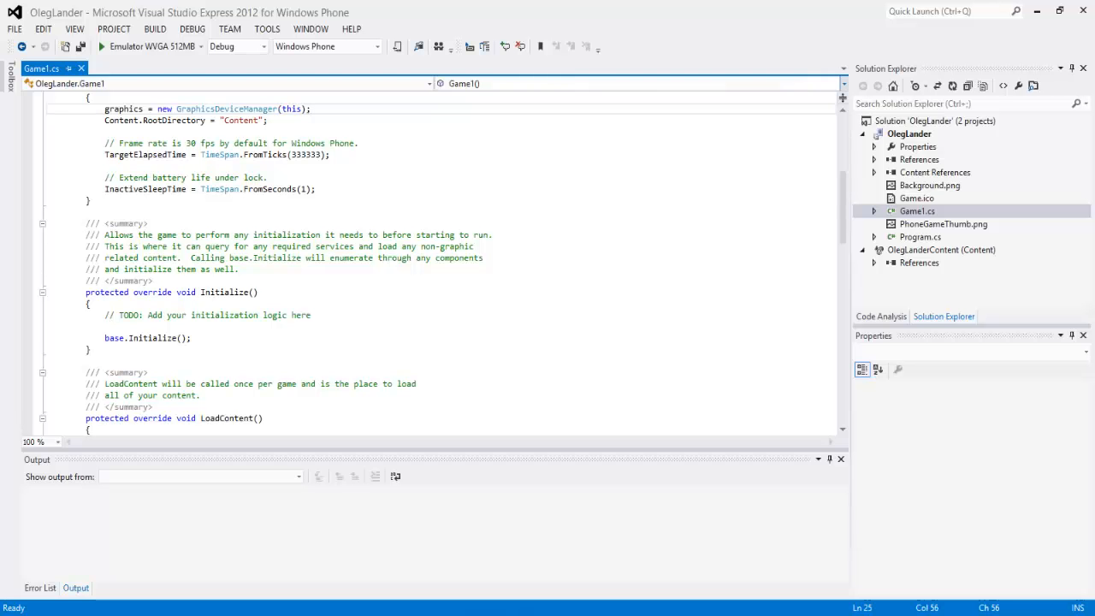
pyautogui.scroll(-3)
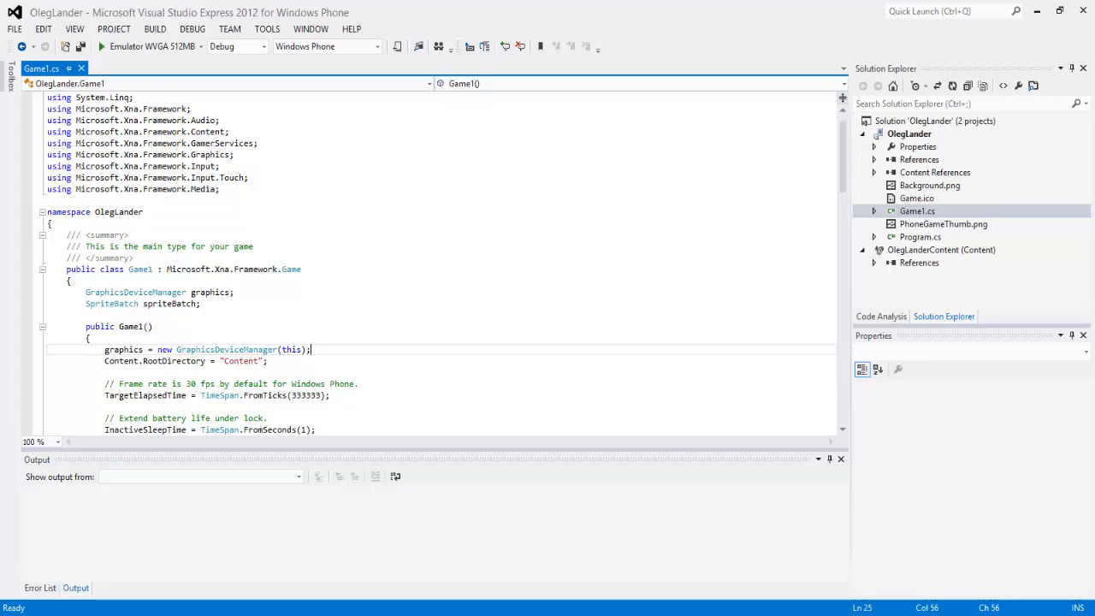
pyautogui.moveTo(133, 119)
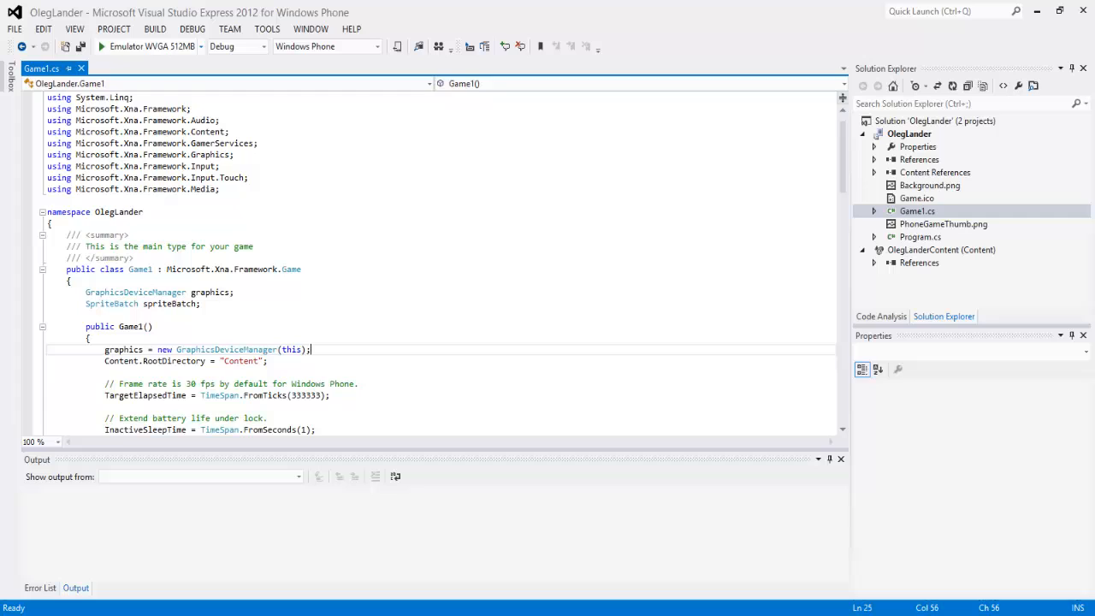
# Step: Run the game on the Emulator WVGA 512MB target under the debugger
pyautogui.click(202, 46)
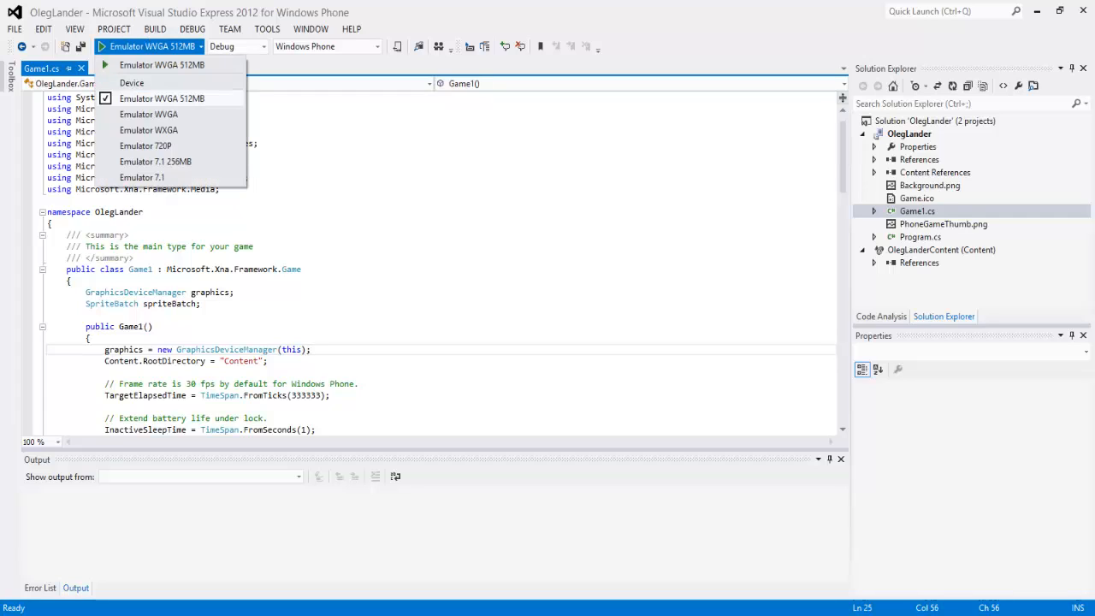
pyautogui.click(161, 98)
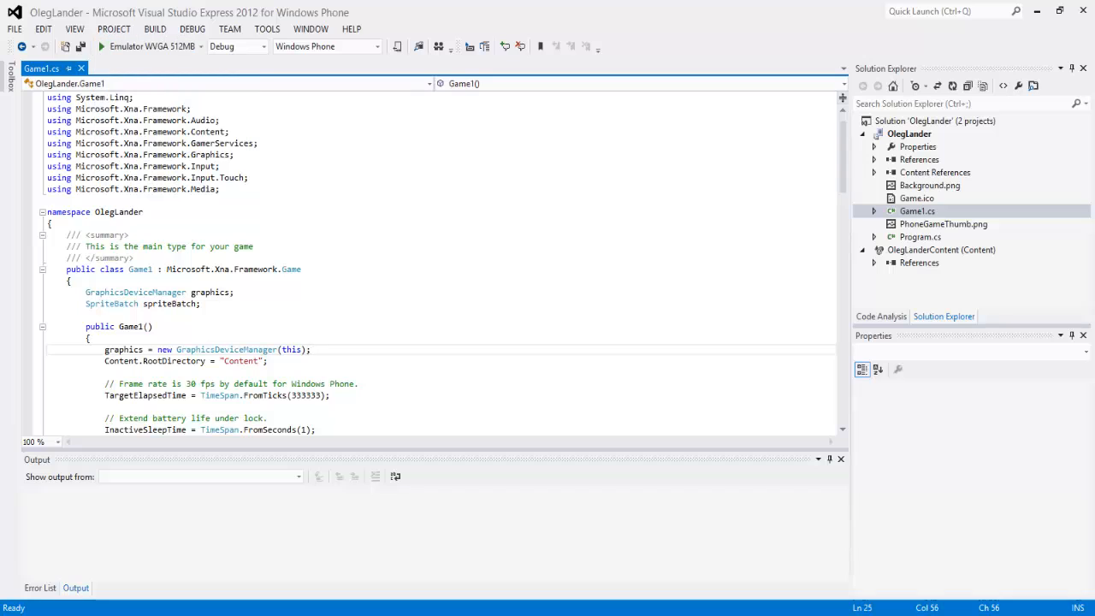
pyautogui.click(374, 46)
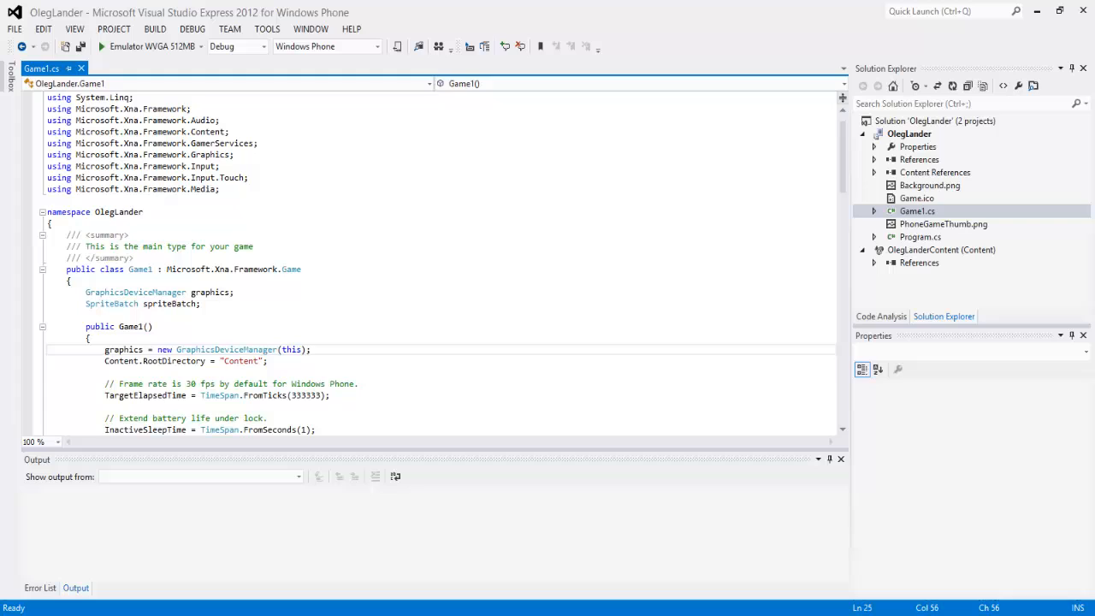
pyautogui.moveTo(153, 46)
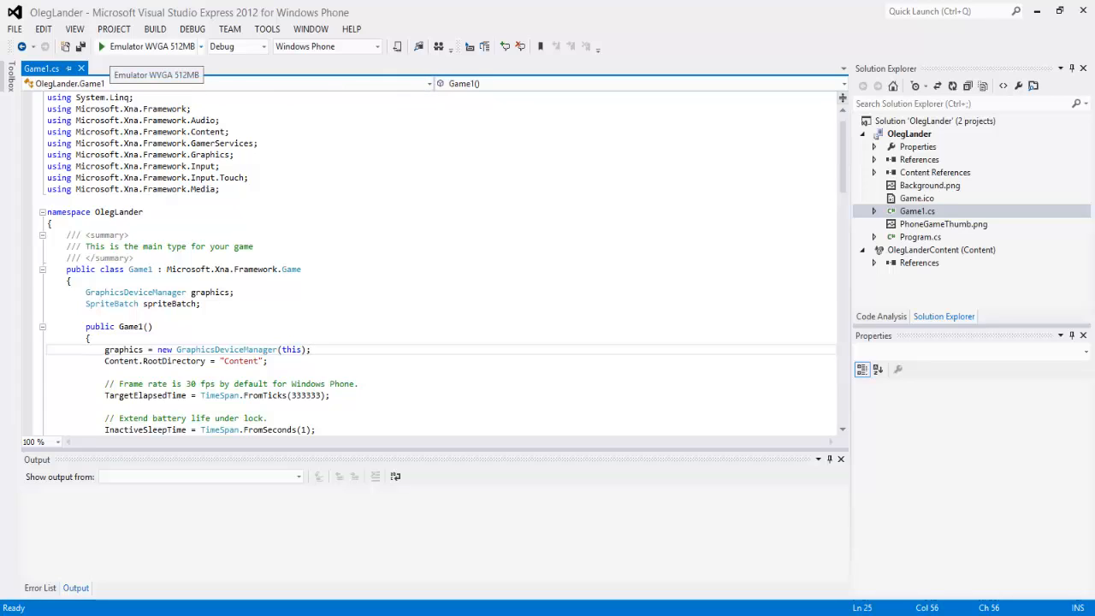
pyautogui.click(101, 46)
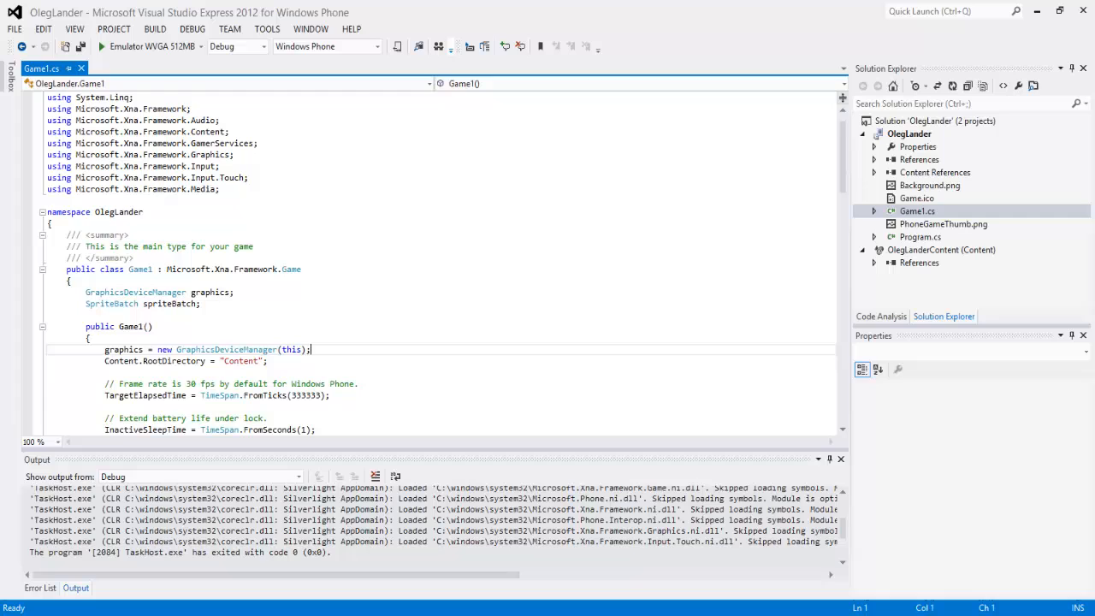
# Step: Change the Draw clear colour from CornflowerBlue to Aquamarine and save Game1.cs
pyautogui.click(99, 46)
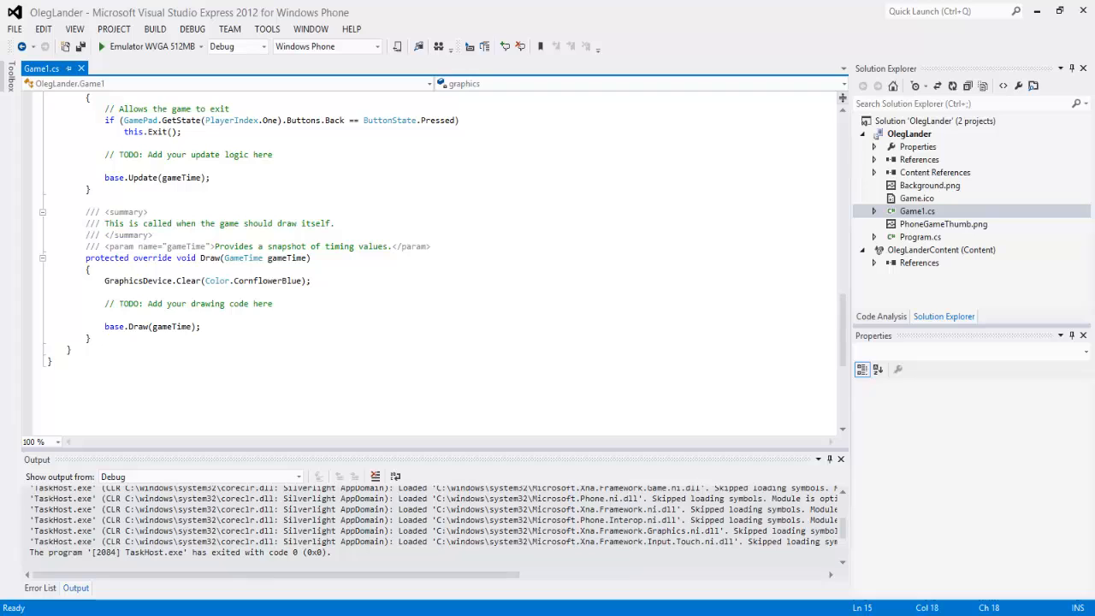
pyautogui.click(294, 281)
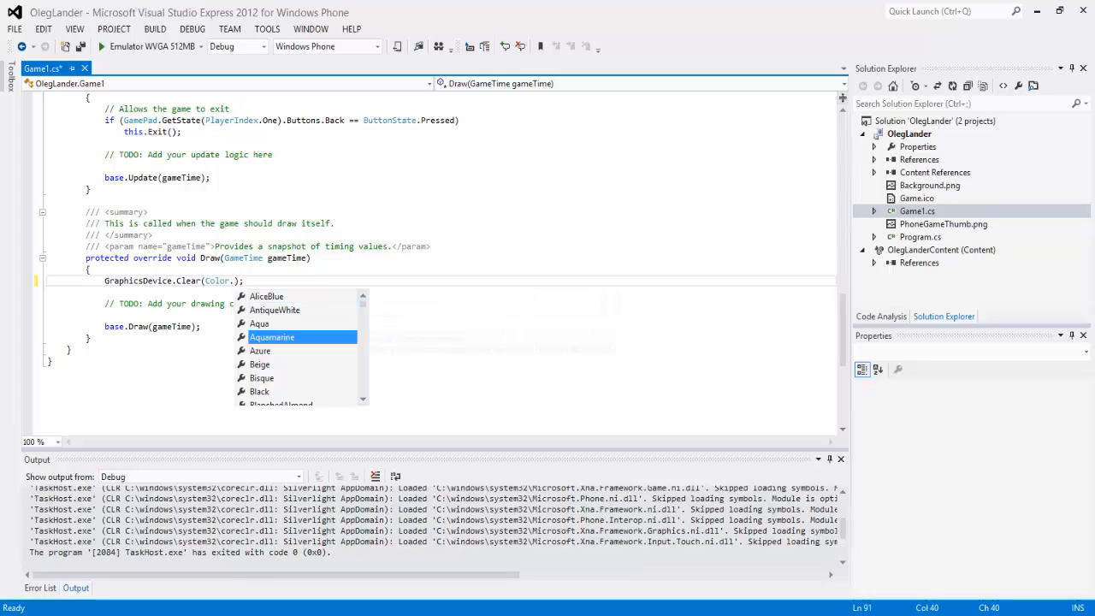
pyautogui.doubleClick(271, 335)
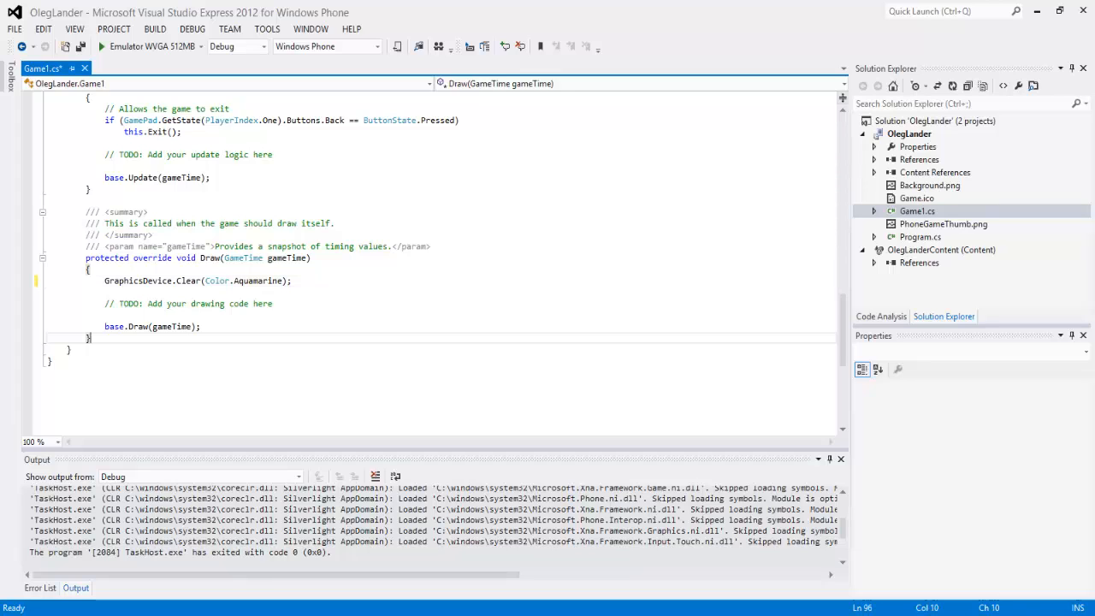
pyautogui.press('ctrl+s')
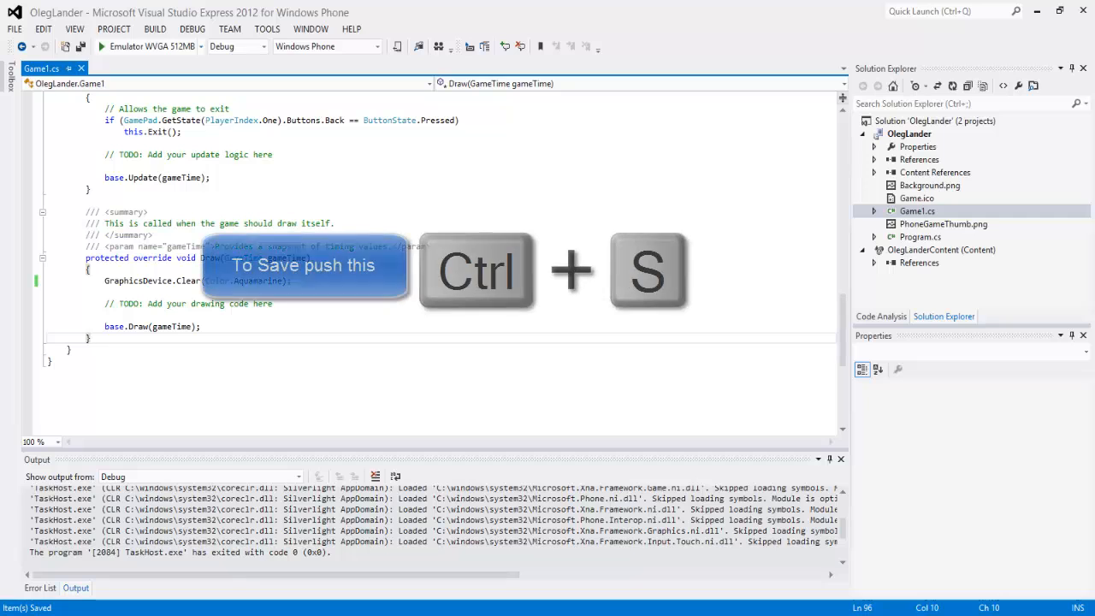